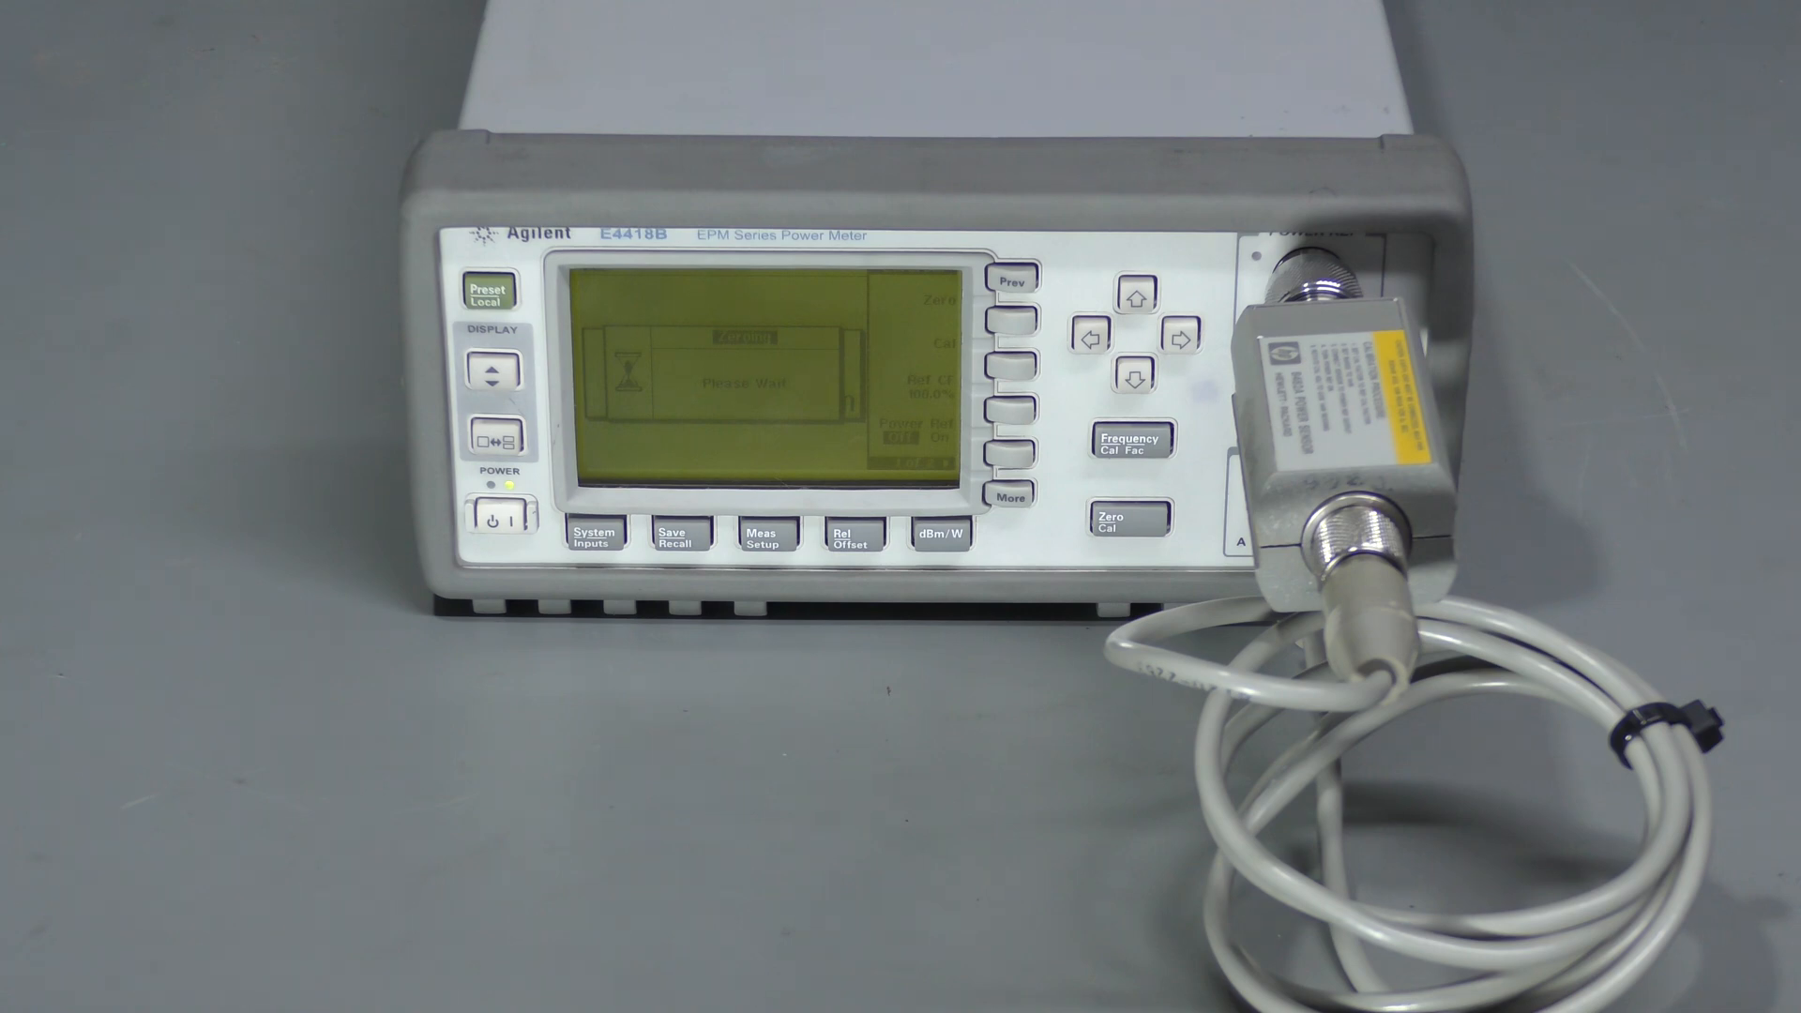
# Step: Run Cal on the sensor at the reference output until the display reads 0.00 dBm
pyautogui.click(1008, 391)
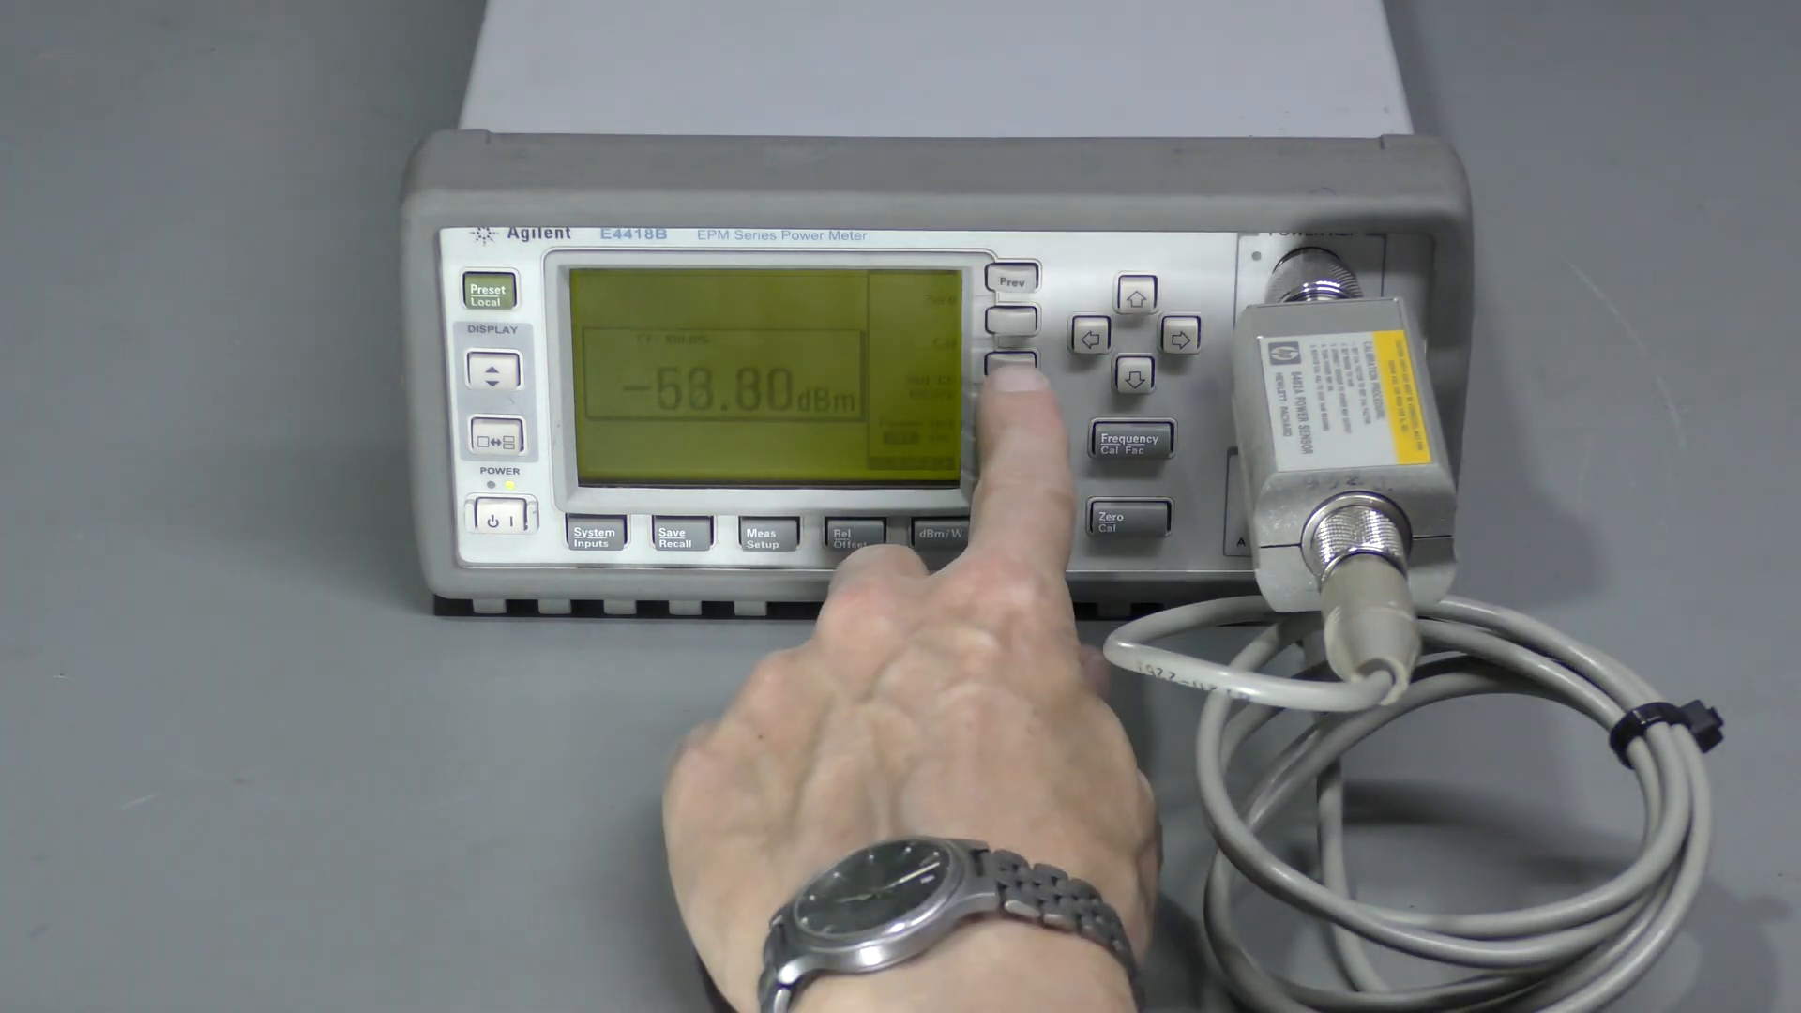
pyautogui.click(1009, 362)
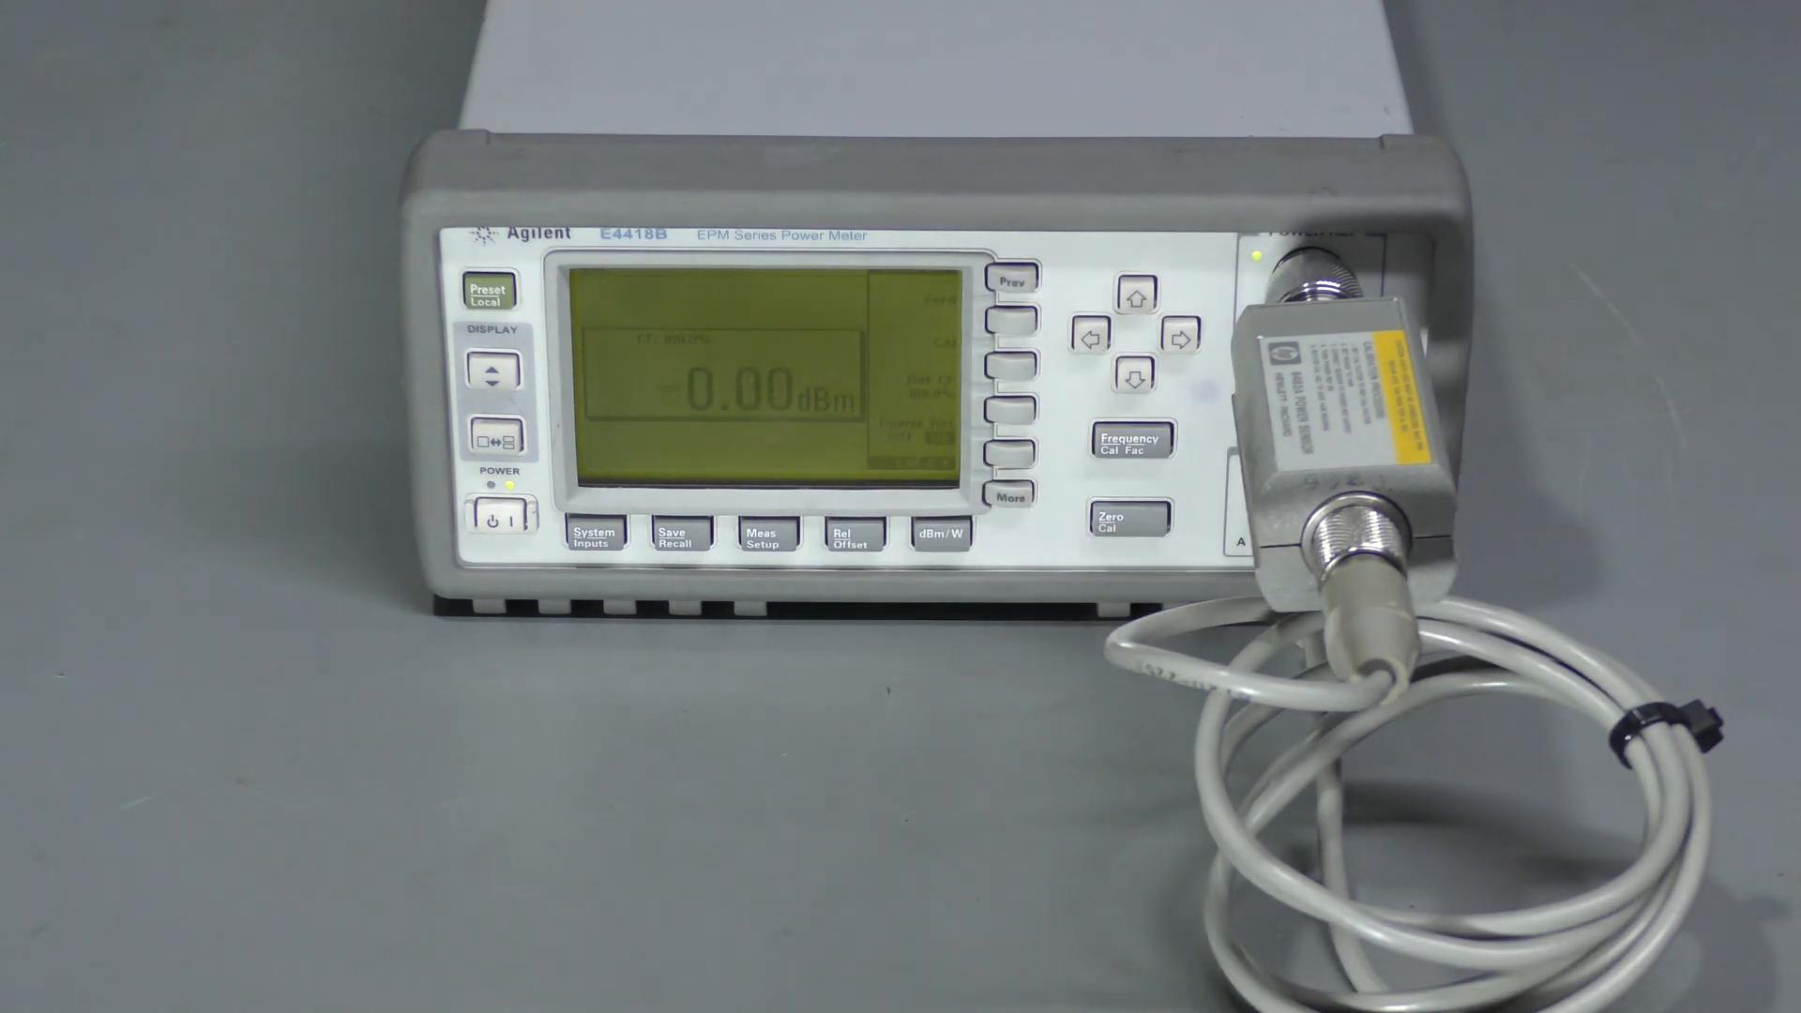
pyautogui.click(1130, 520)
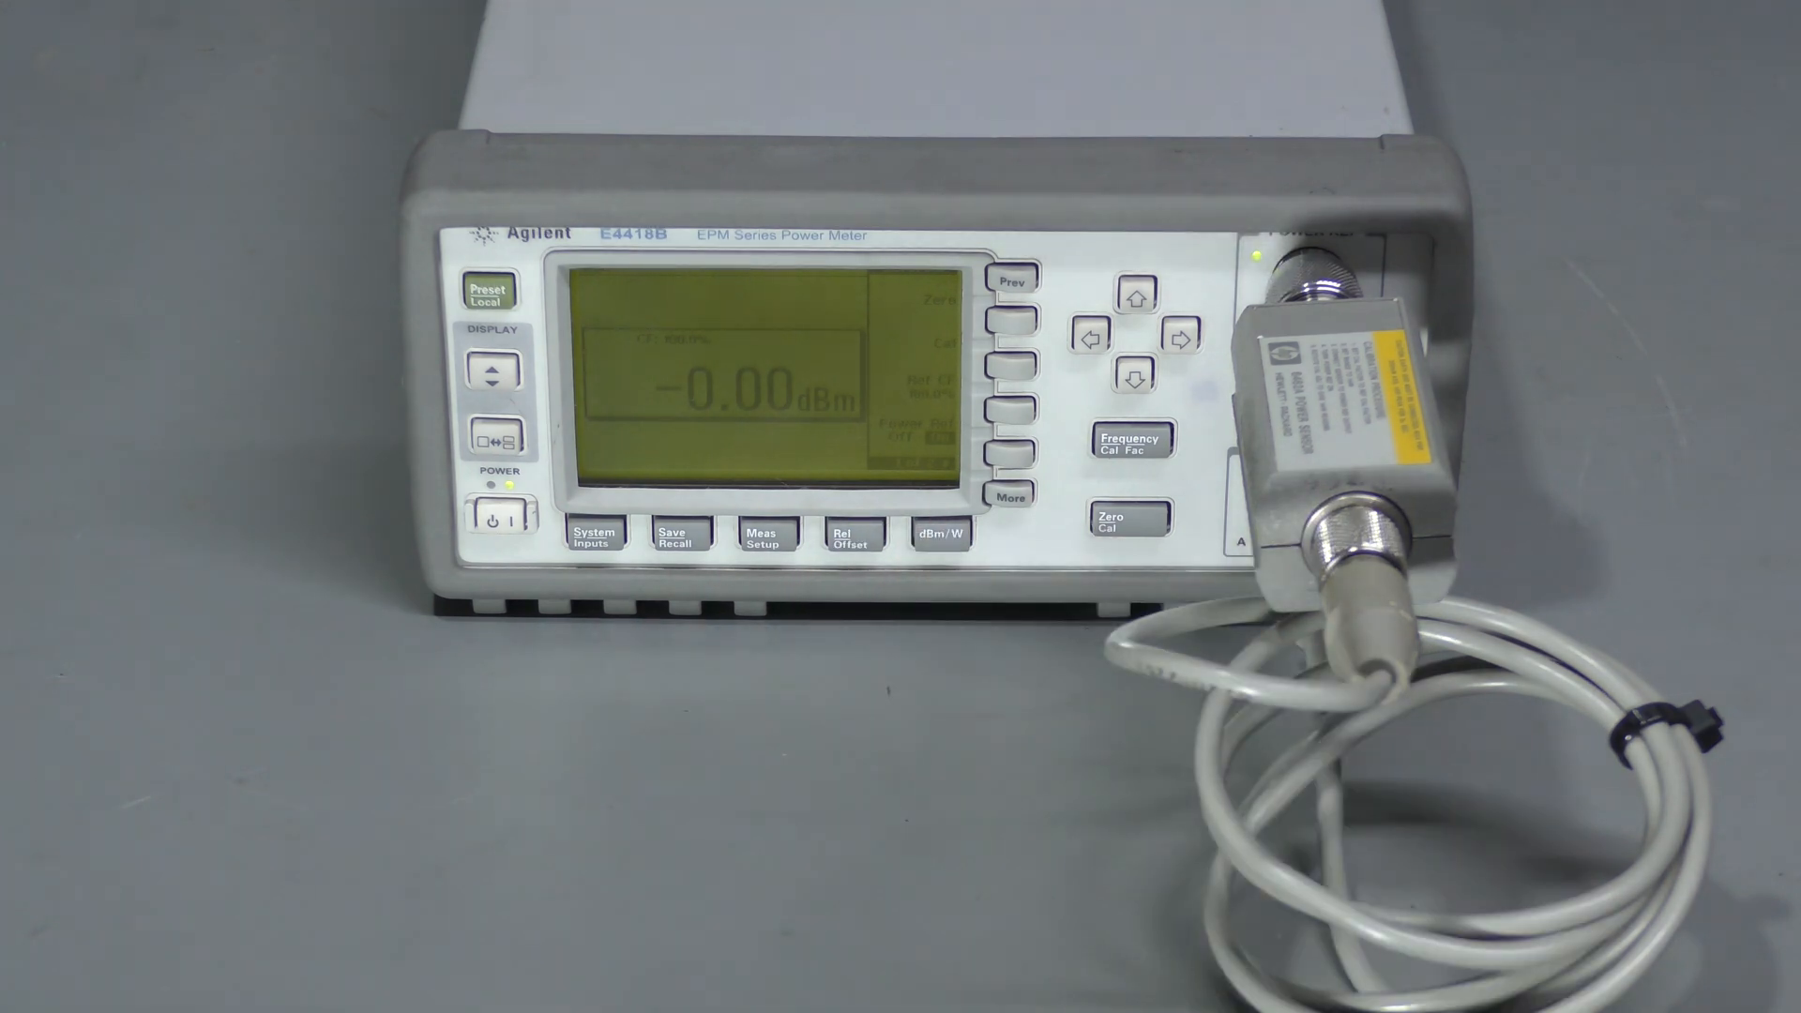